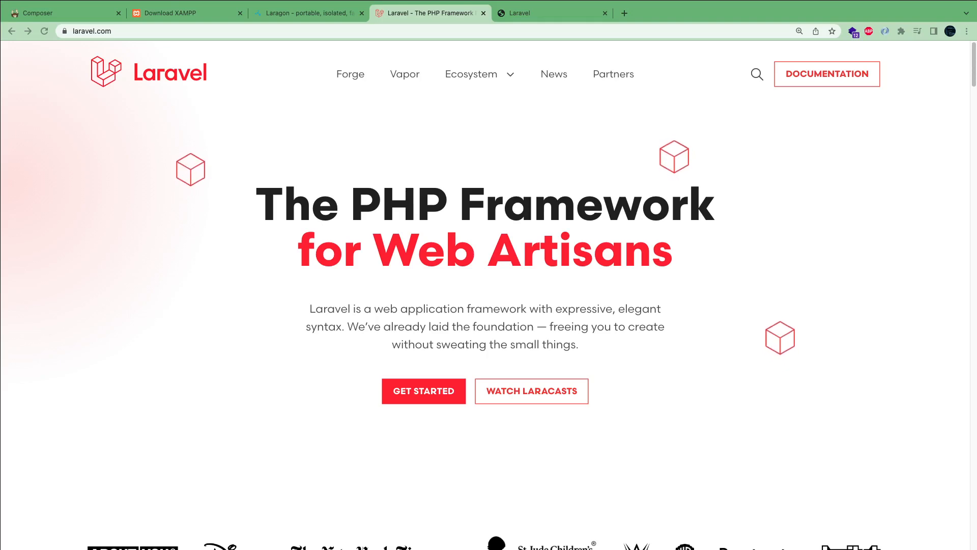
Step: Glance at the Laragon homepage, then review the XAMPP for Windows download table
click(305, 12)
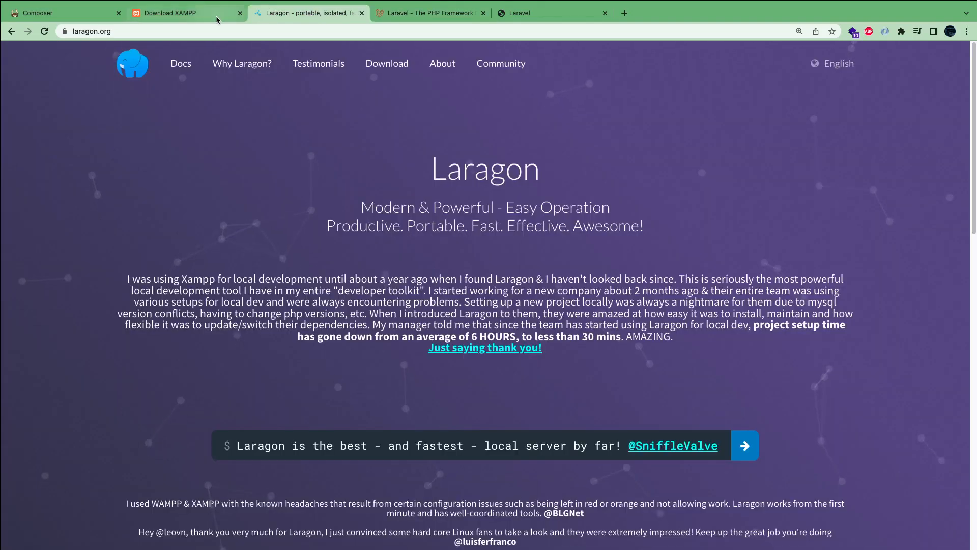
click(181, 13)
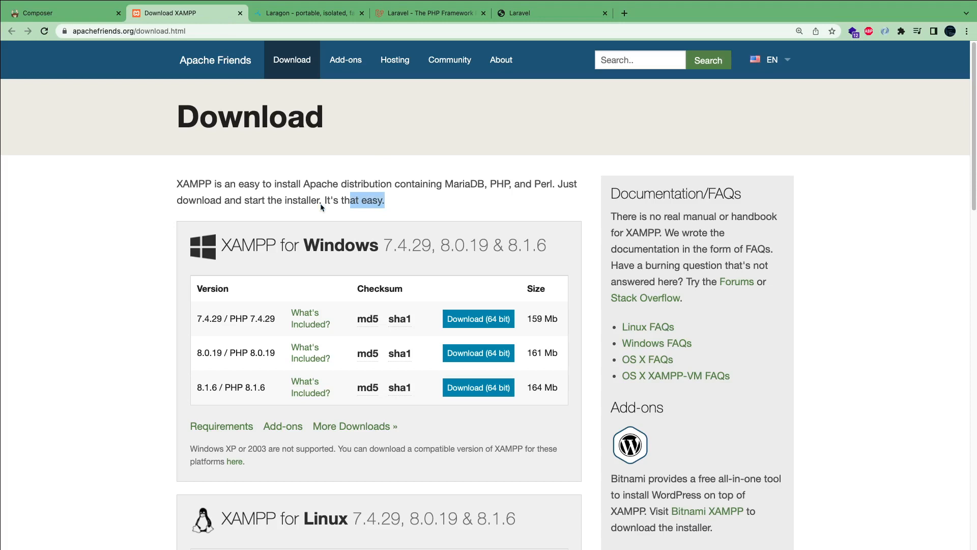
click(177, 184)
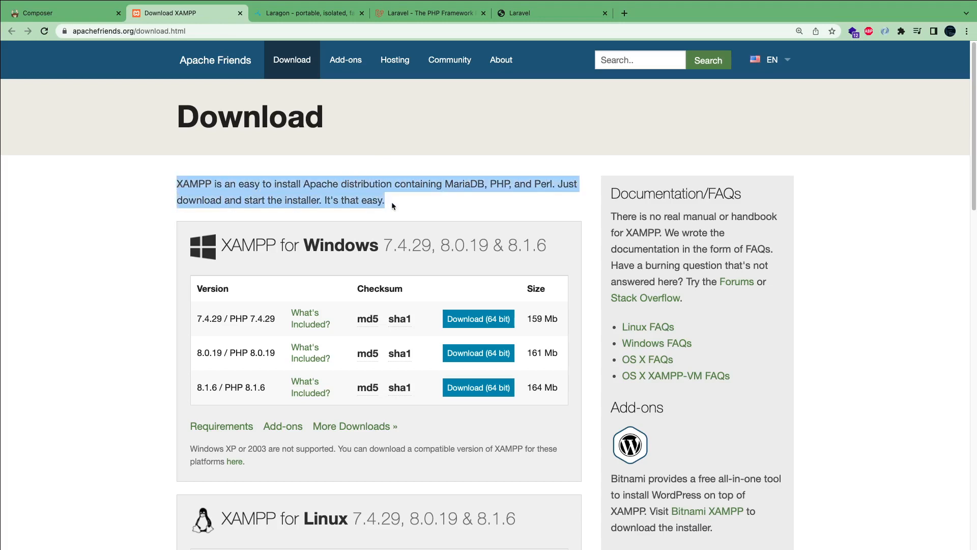
click(398, 205)
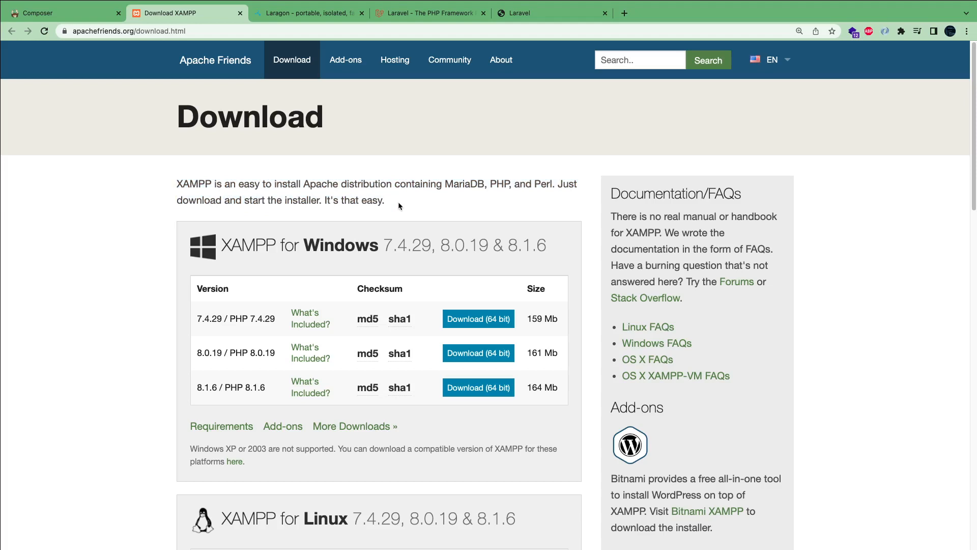
scroll(down, 3)
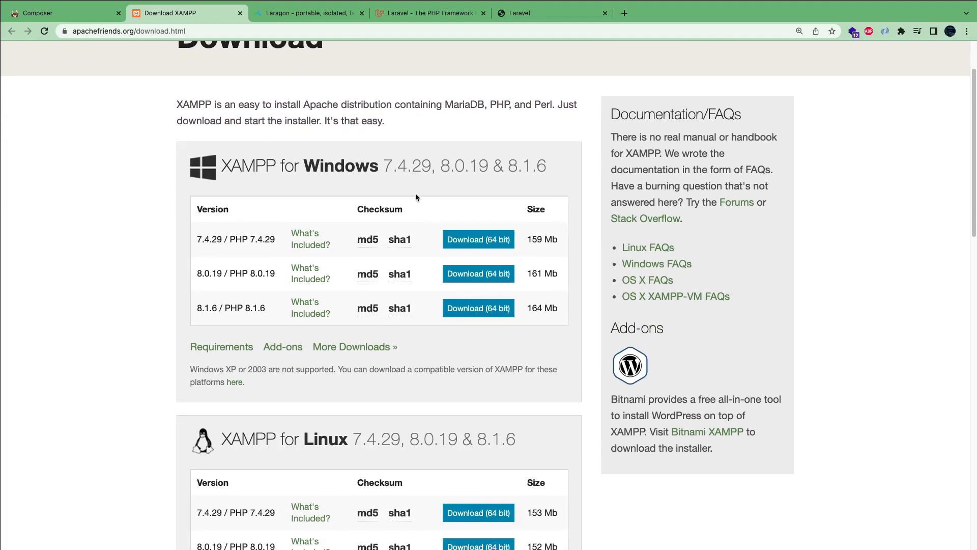
drag(177, 104, 298, 104)
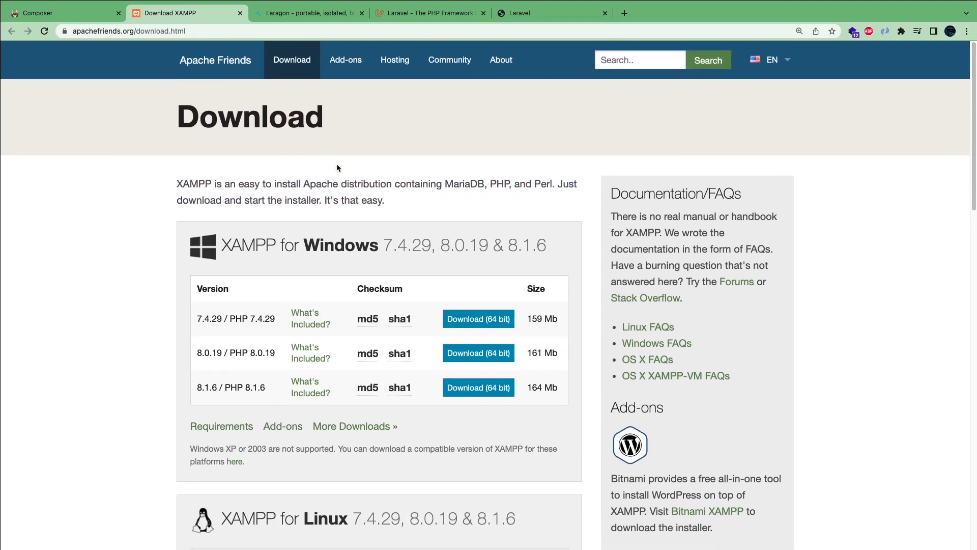
mouse_move(438, 206)
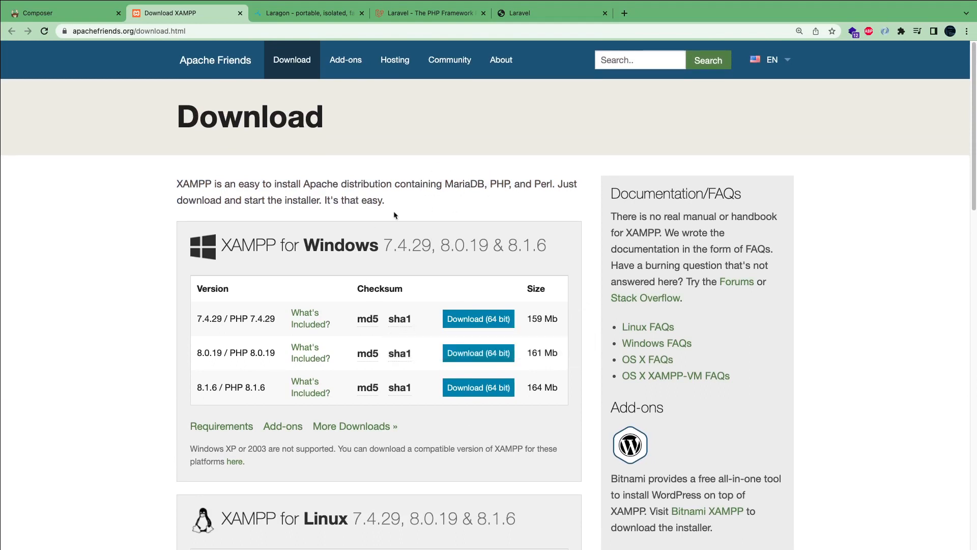
mouse_move(270, 391)
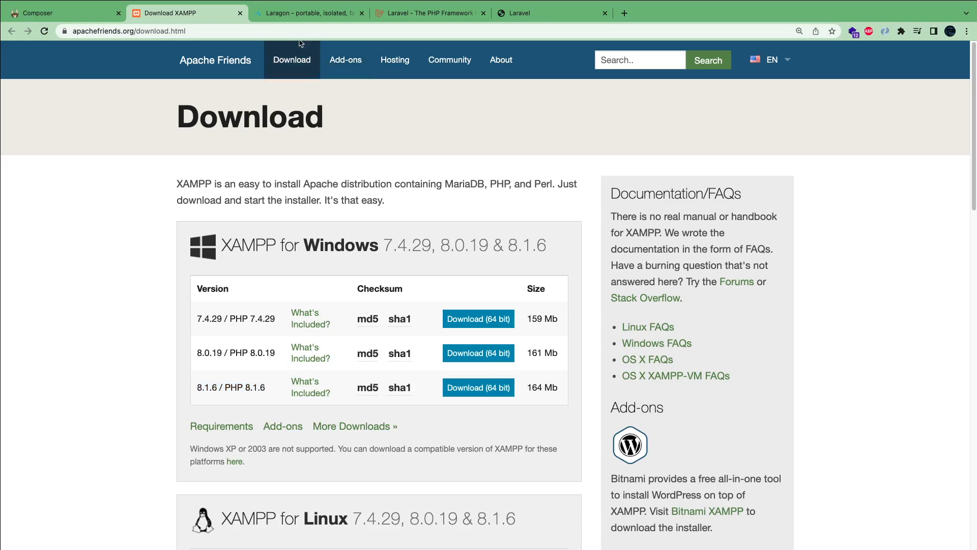
Step: Highlight the Laragon intro and XAMPP Download description, then close both tabs
click(308, 12)
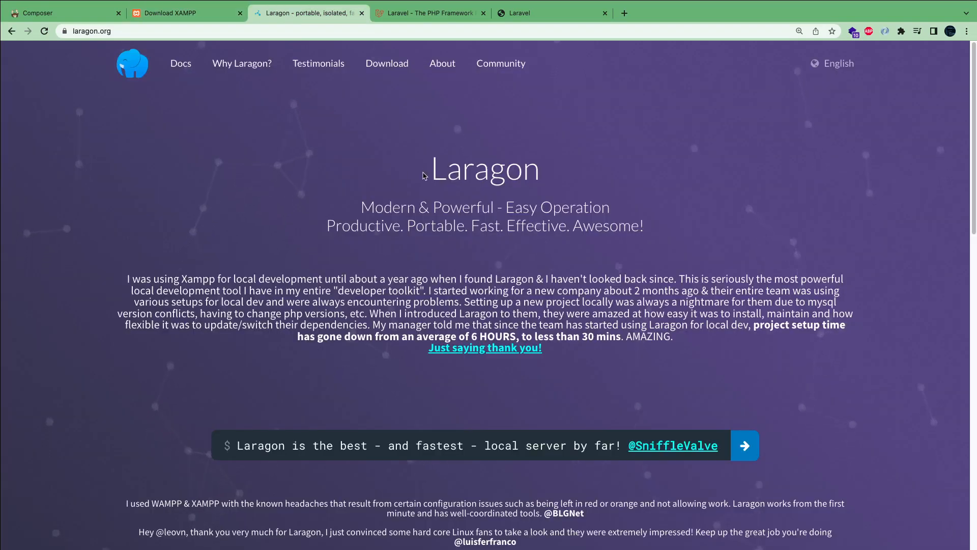
drag(422, 175, 683, 346)
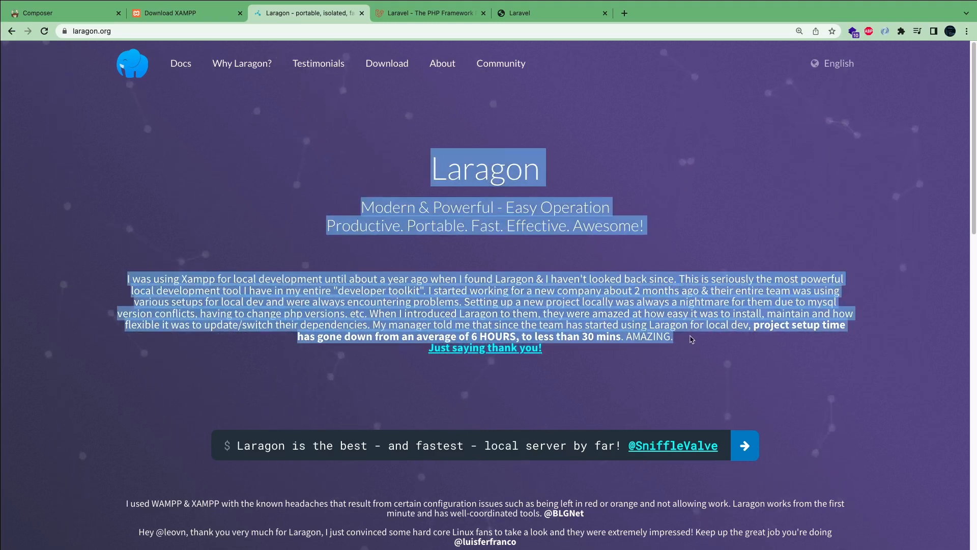
click(180, 12)
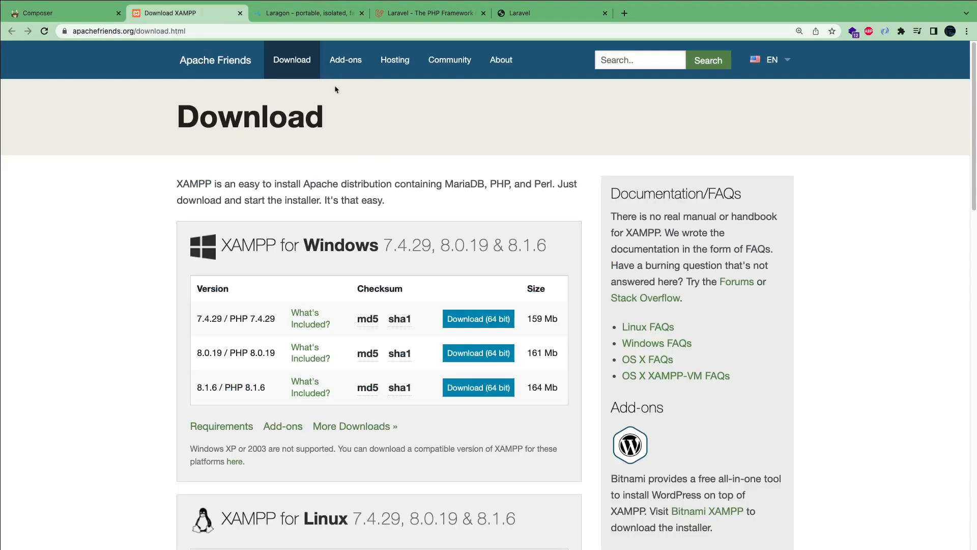
drag(178, 116, 405, 201)
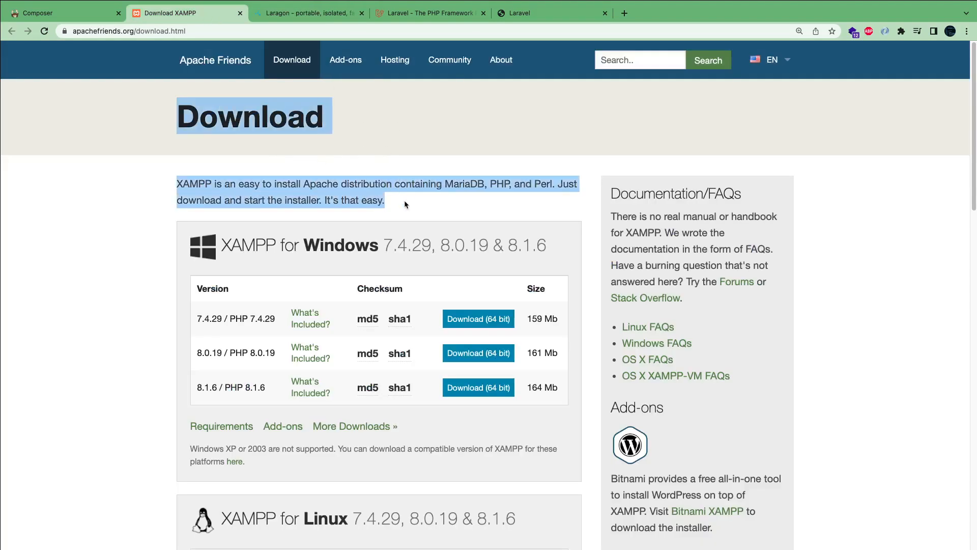
click(307, 12)
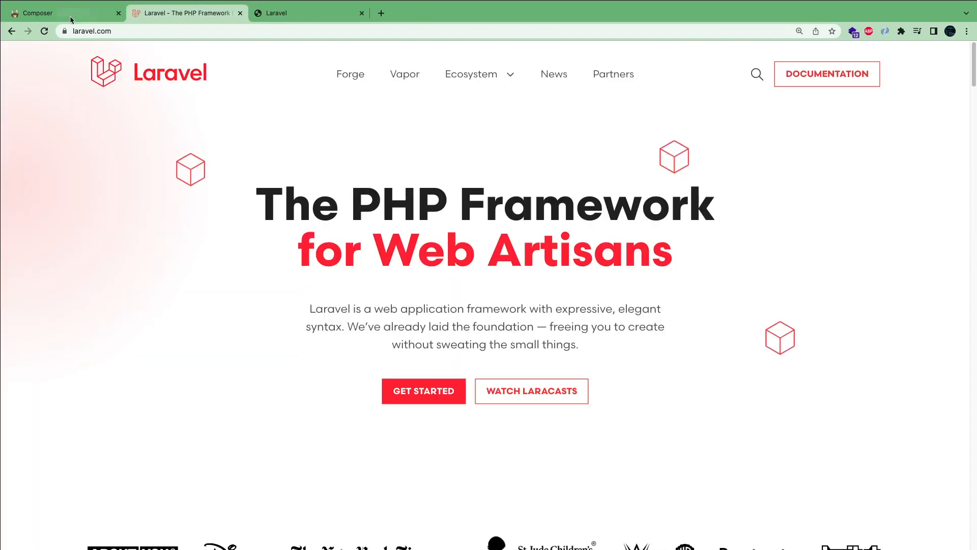
Step: Switch to the Composer tab showing version 2.3.10
click(36, 12)
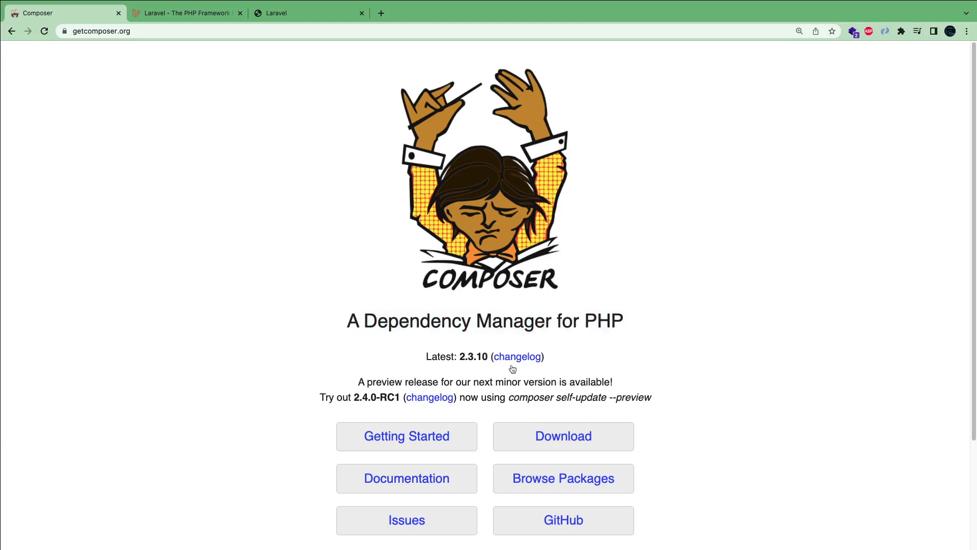
mouse_move(511, 321)
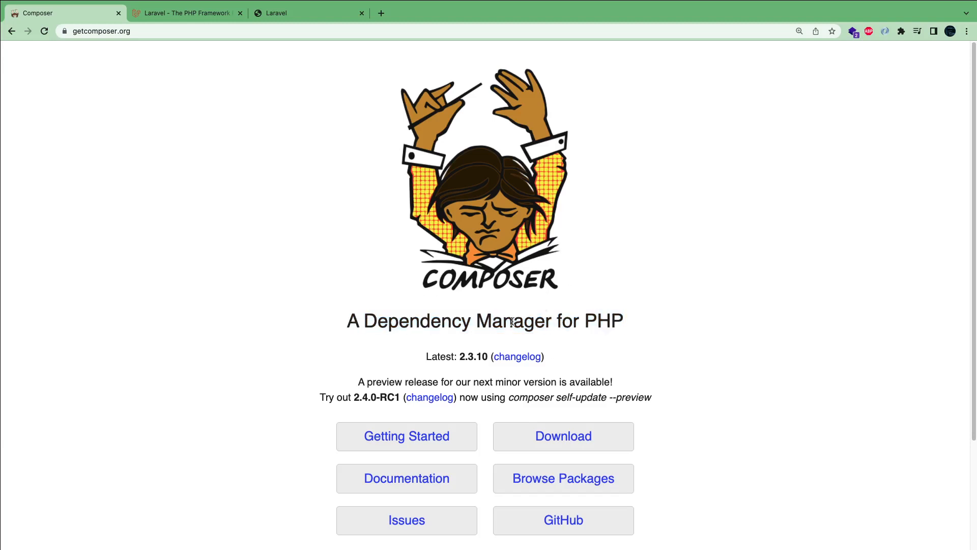
mouse_move(517, 269)
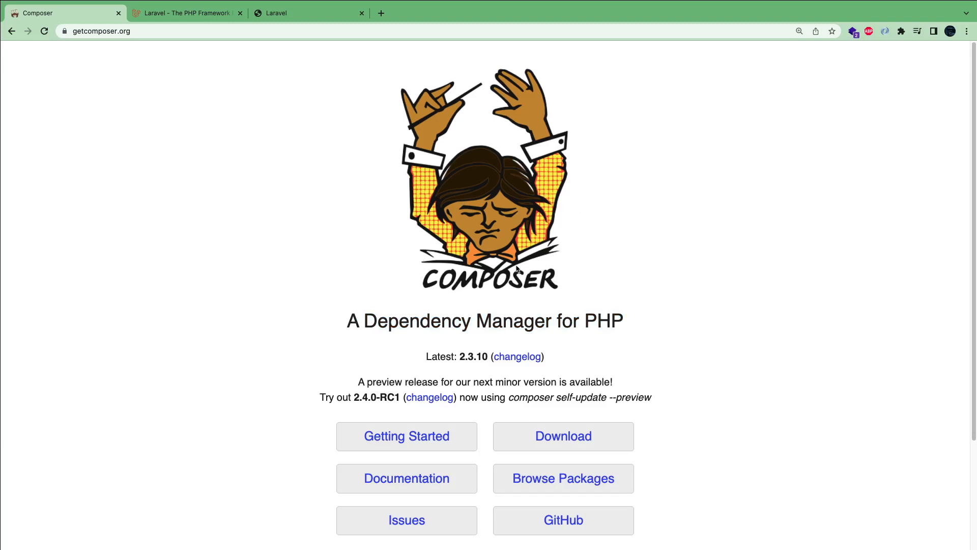
mouse_move(575, 371)
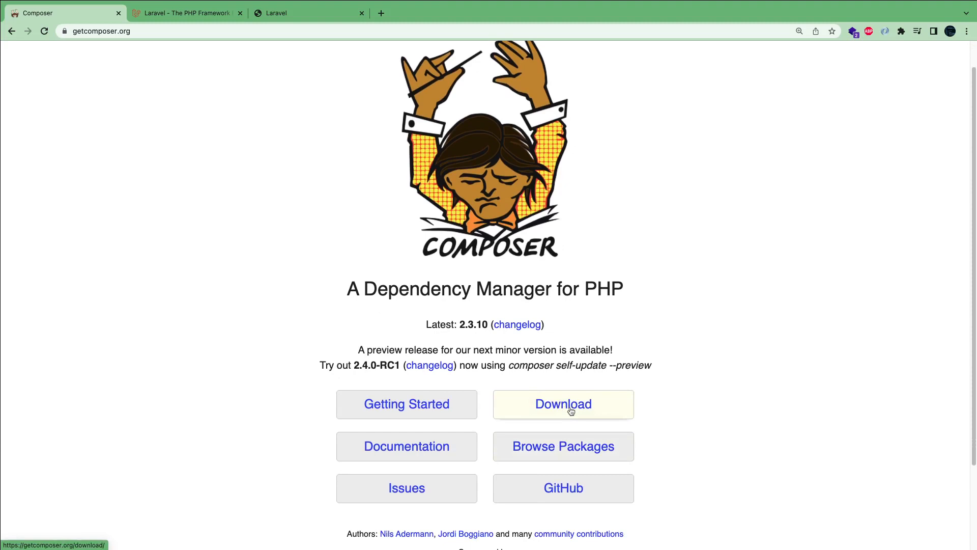
Step: Review Composer's four-line installer script and Manual Download list, then return to Laravel
click(562, 403)
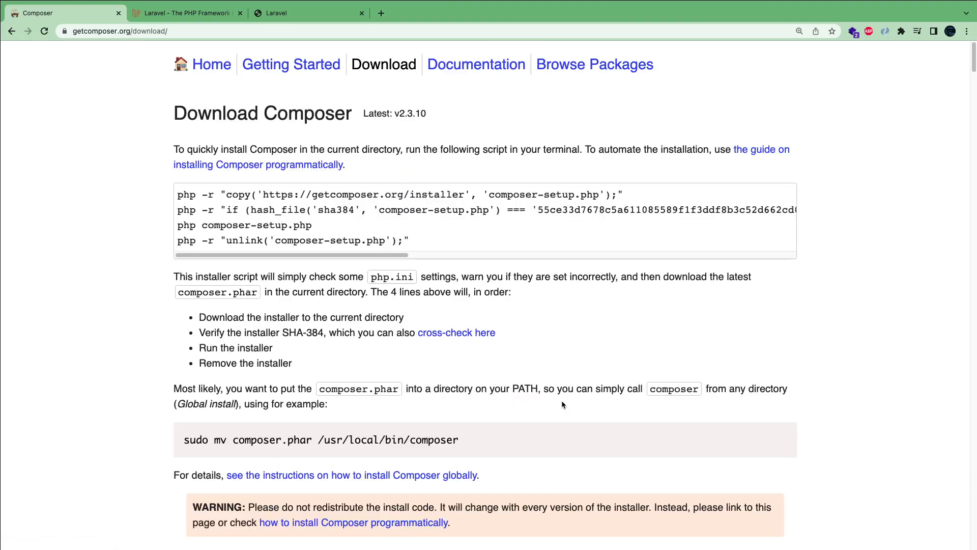
mouse_move(450, 248)
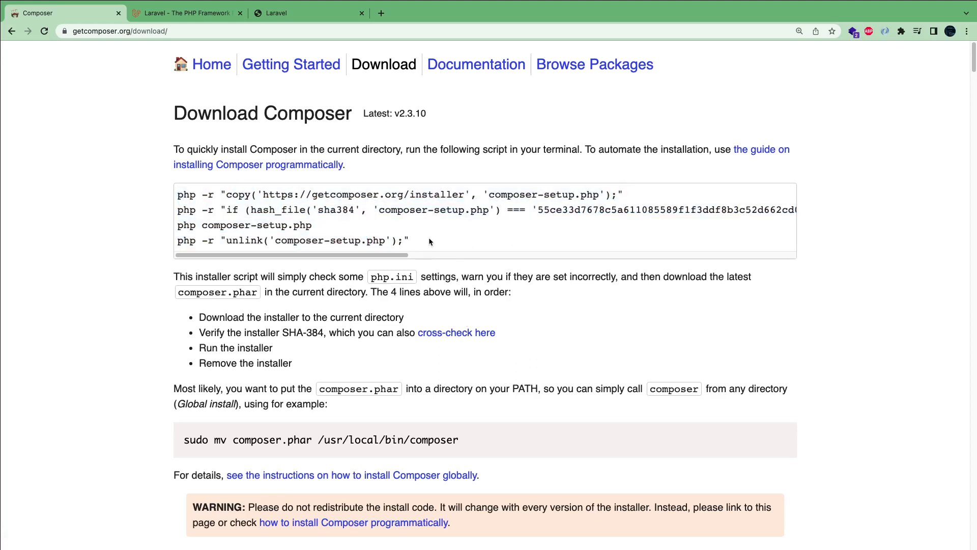
drag(178, 194, 409, 241)
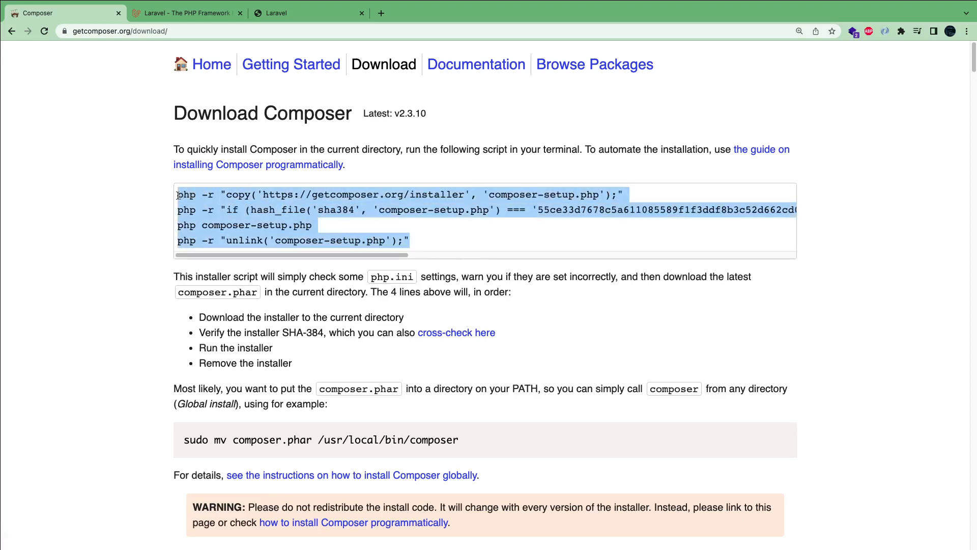
scroll(down, 3)
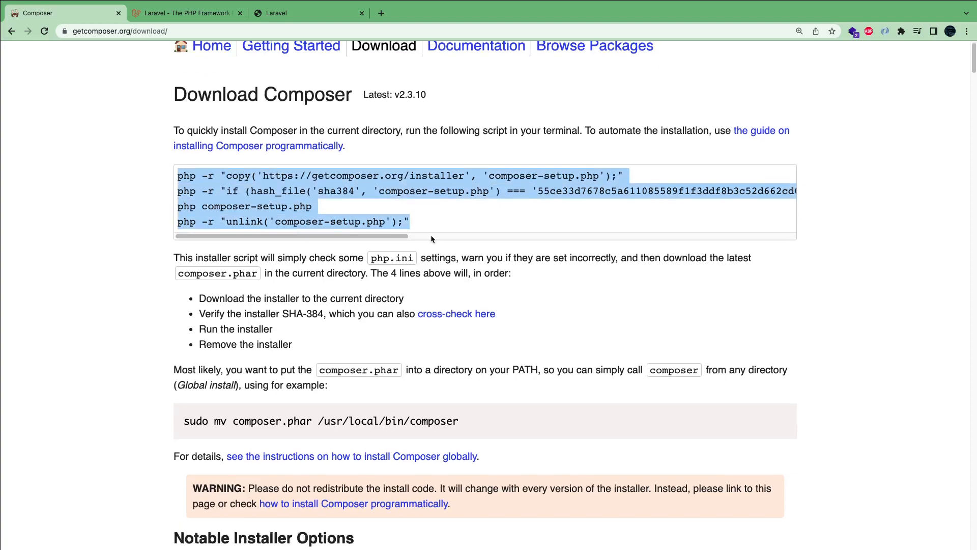
scroll(down, 3)
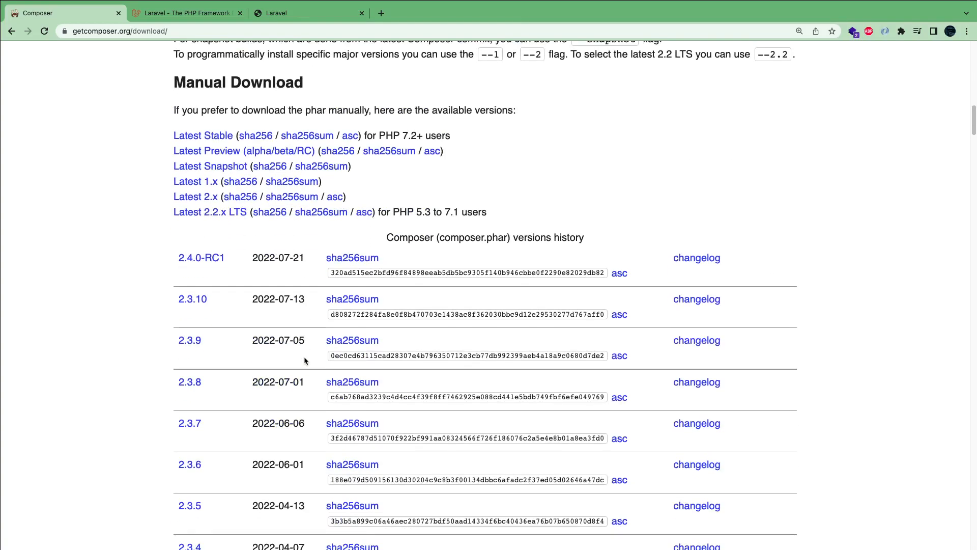
scroll(down, 3)
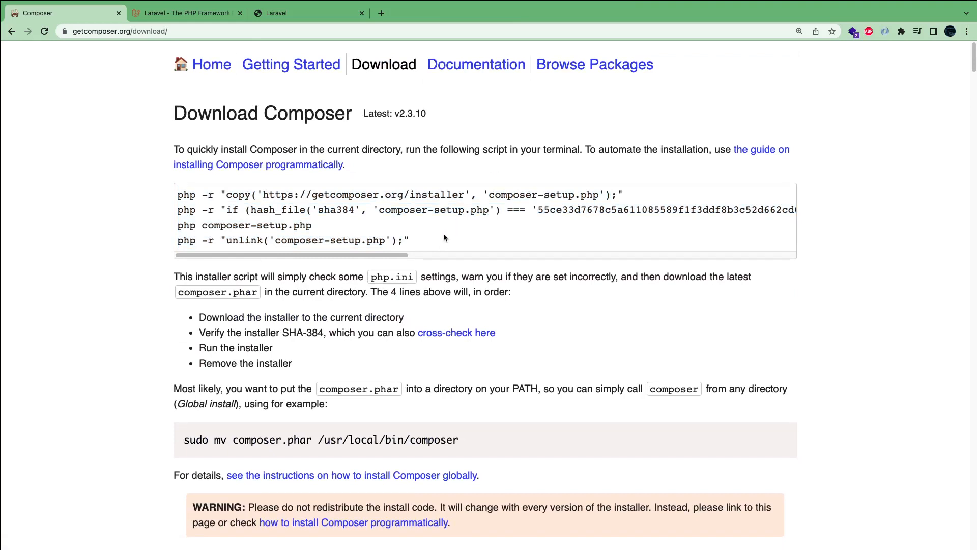
click(187, 13)
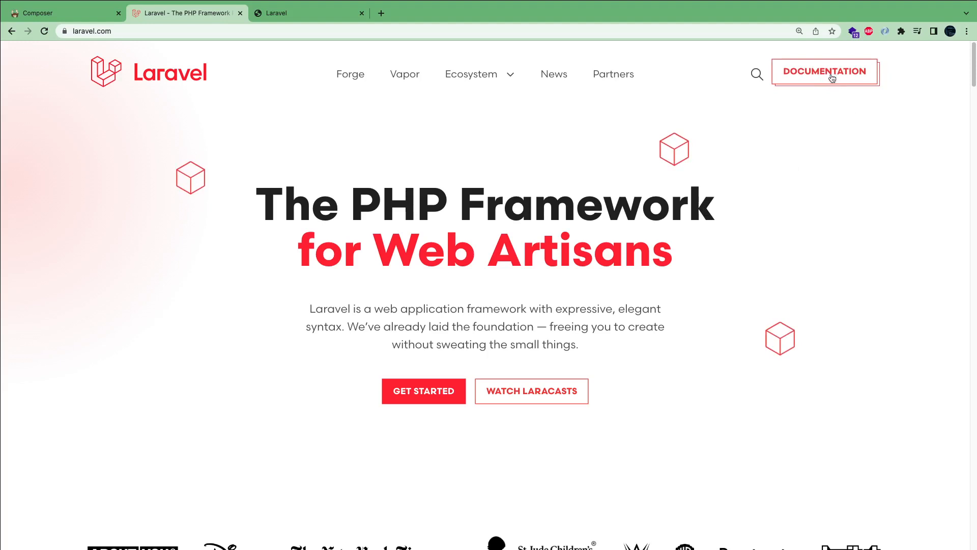
Step: Copy the composer create-project command from Laravel's 'Your First Laravel Project' docs
click(825, 71)
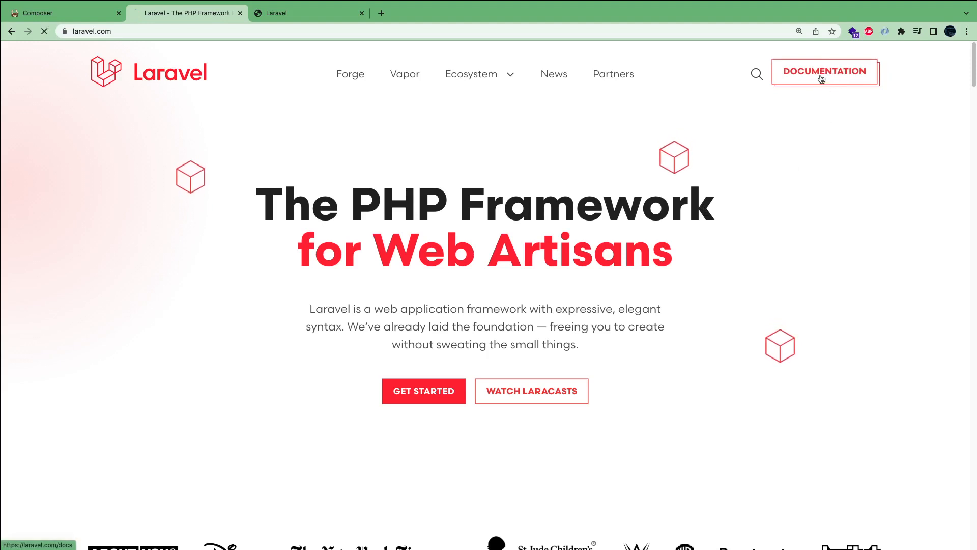
click(825, 71)
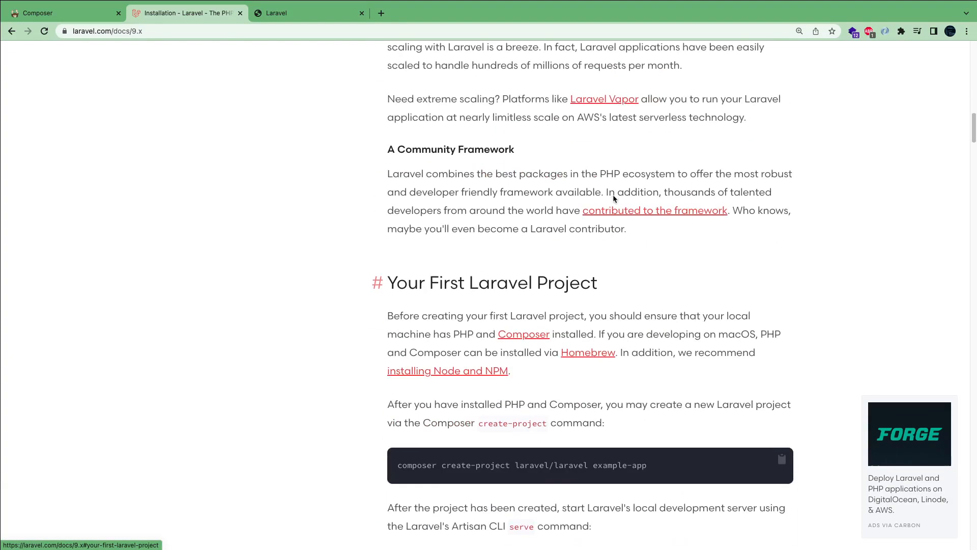
scroll(down, 3)
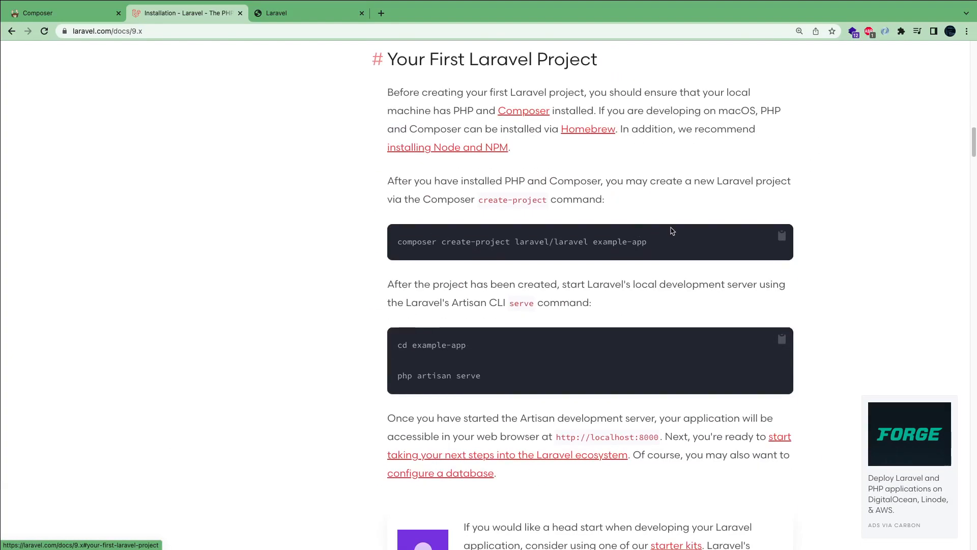
mouse_move(456, 255)
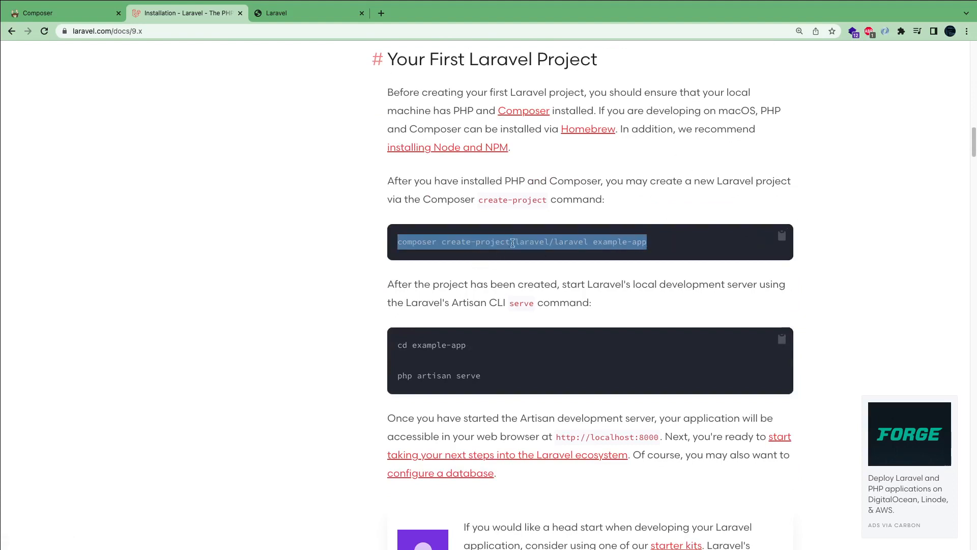
click(623, 242)
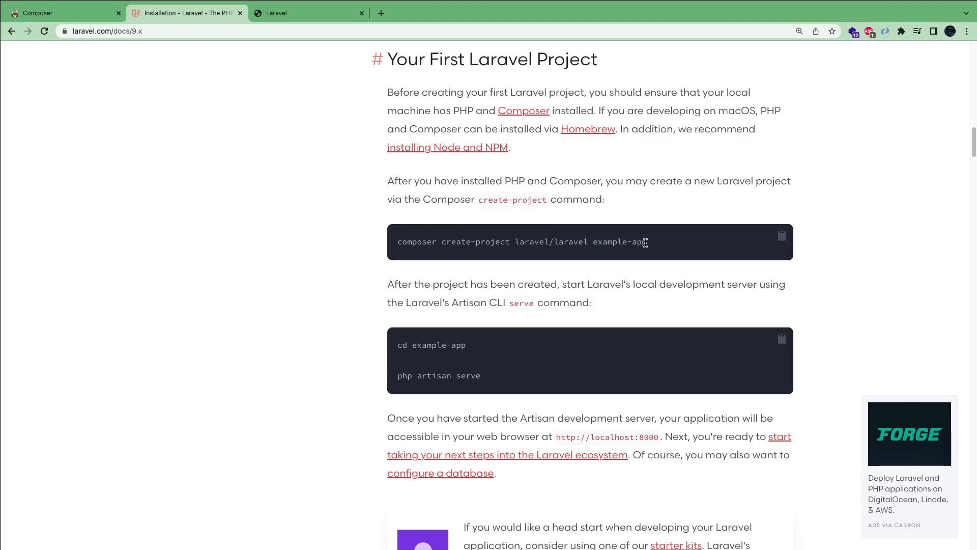
double_click(616, 242)
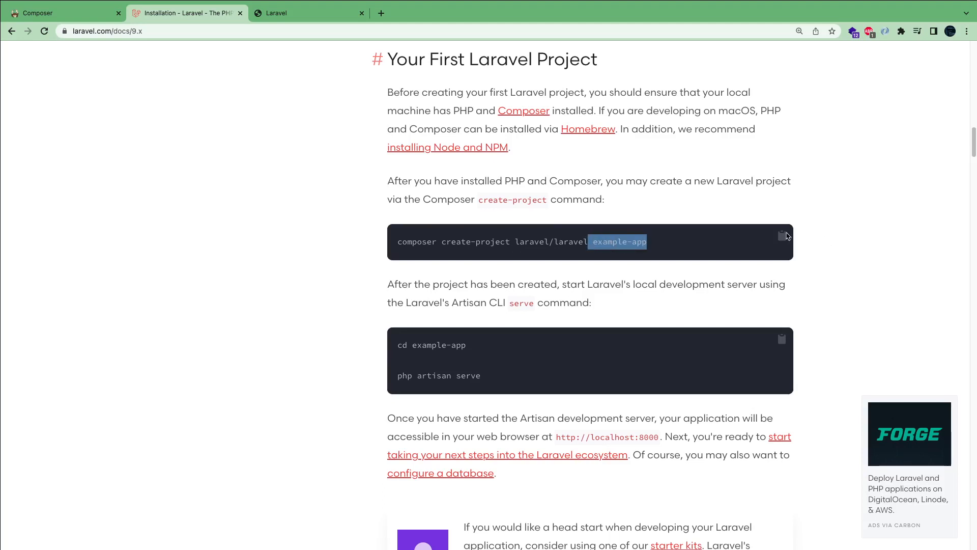
click(782, 236)
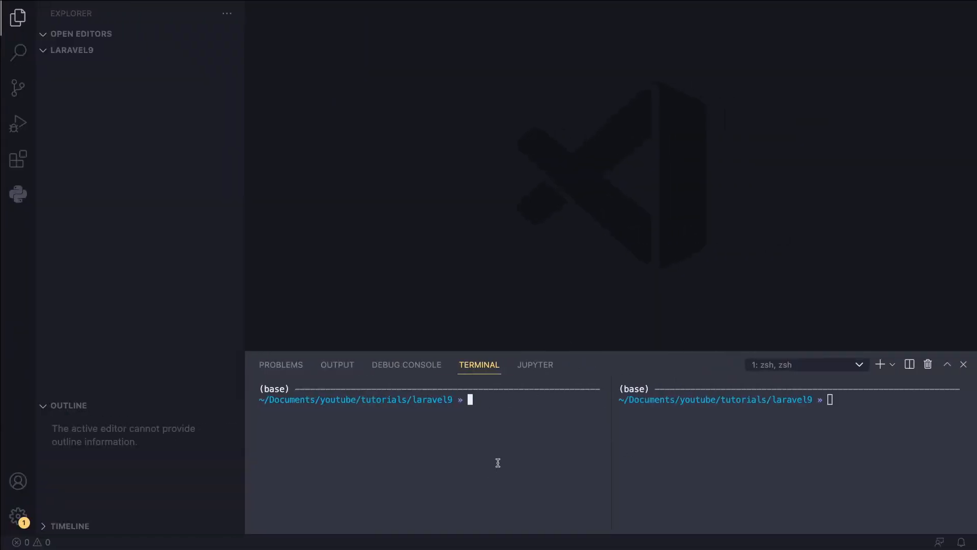
Step: Enter 'composer create-project laravel/laravel example-app' after clear, and close the split terminal
text(clear)
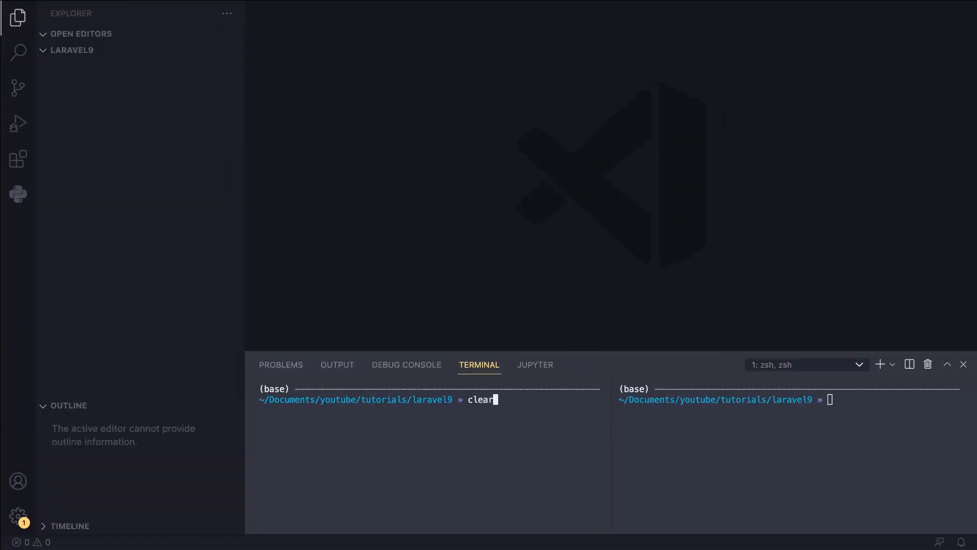
text(composer create-project laravel/laravel example-app)
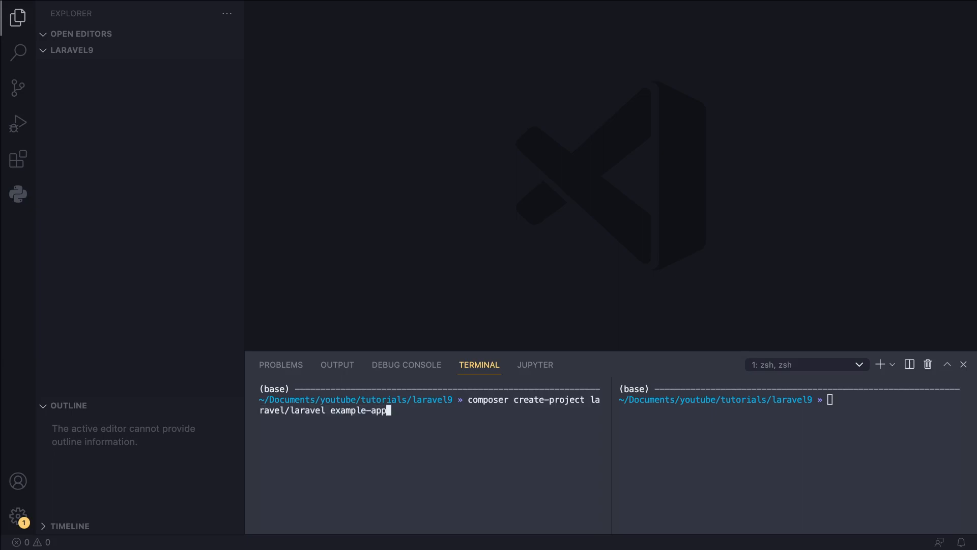
key(Backspace)
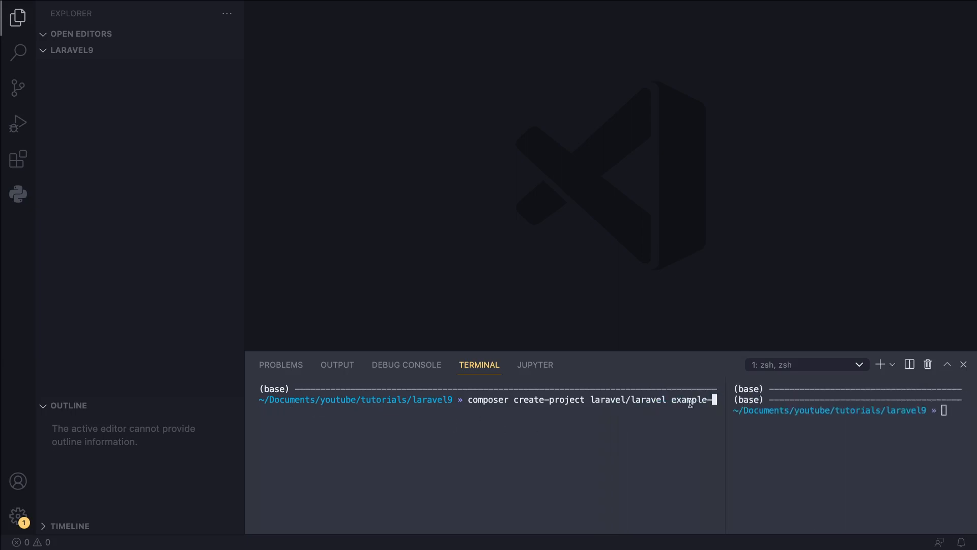
right_click(841, 409)
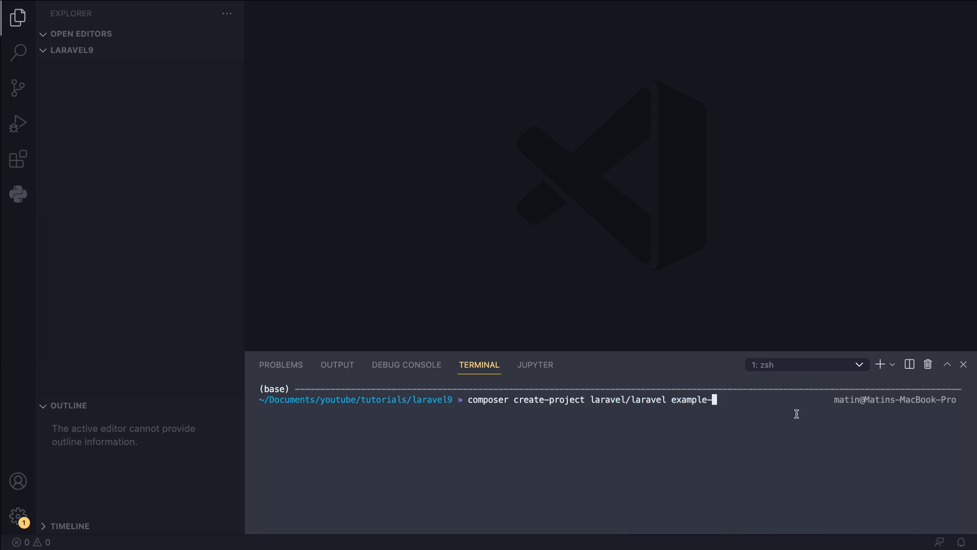
Step: Change the project name in the command from example-app to tutorial1
key(Backspace)
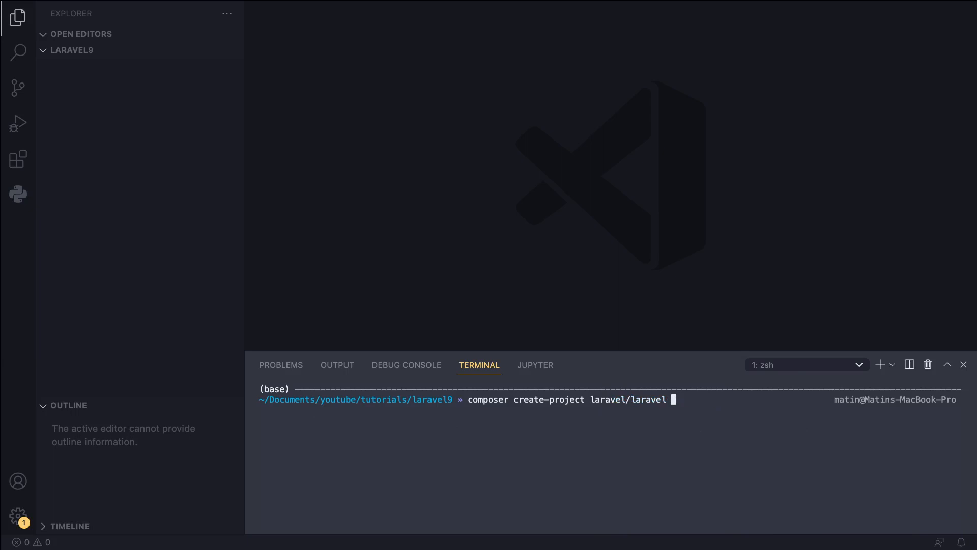
text(t)
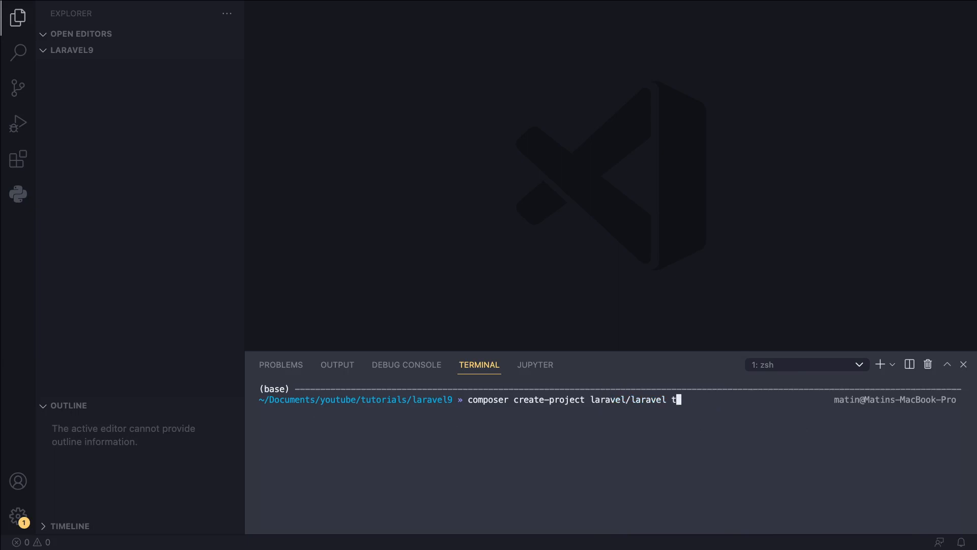
text(utorial1)
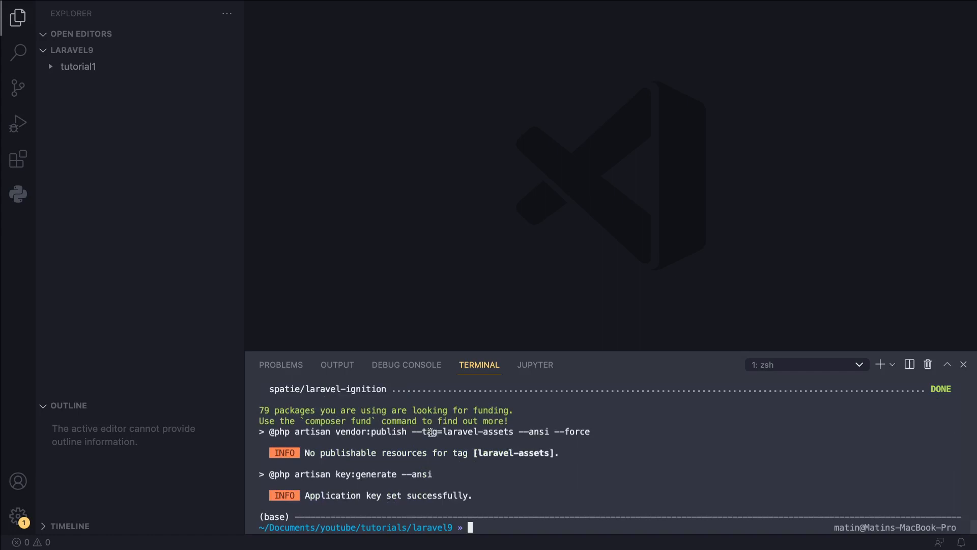
Step: Once 'Application key set successfully' appears, type clear at the laravel9 prompt
text(clear)
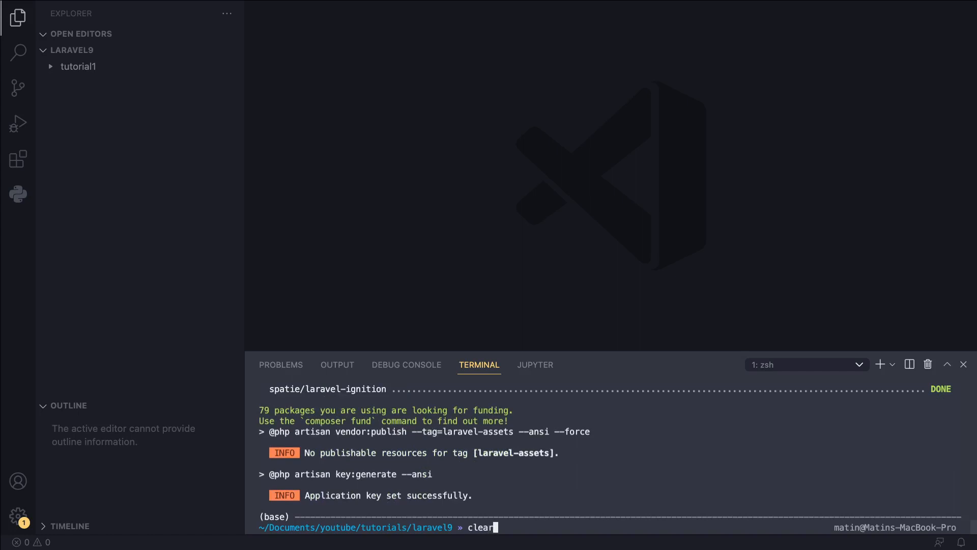
Step: Expand the tutorial1 folder in the Explorer to show app, config, routes and vendor
click(78, 66)
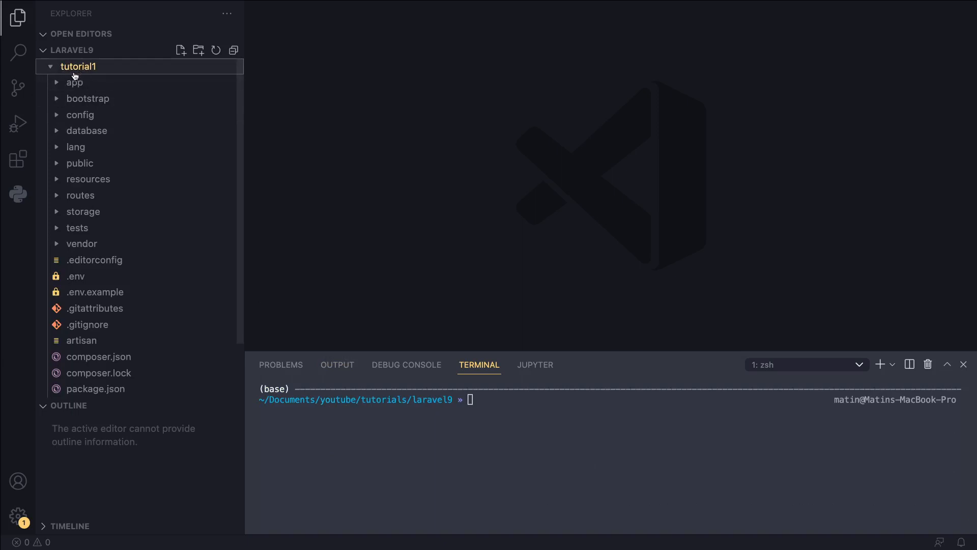
mouse_move(74, 82)
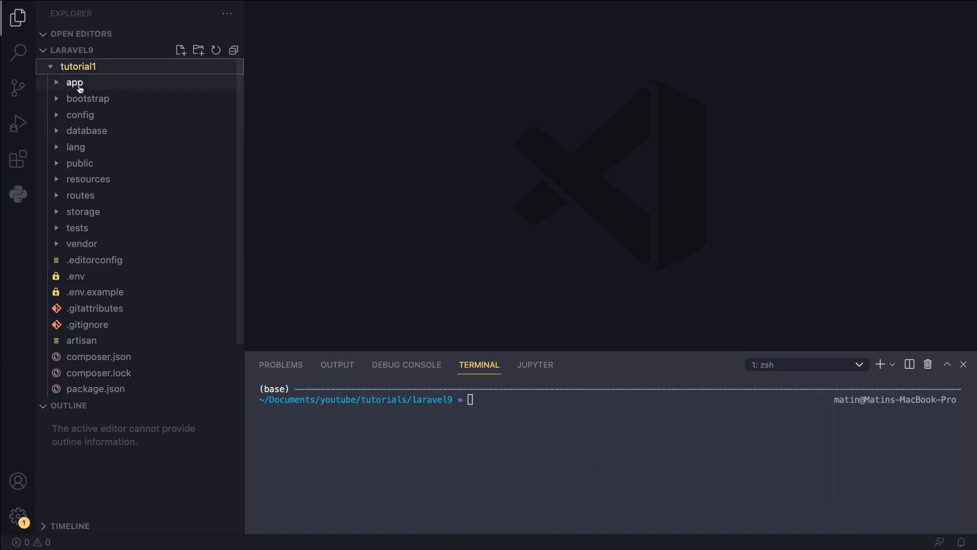
mouse_move(146, 93)
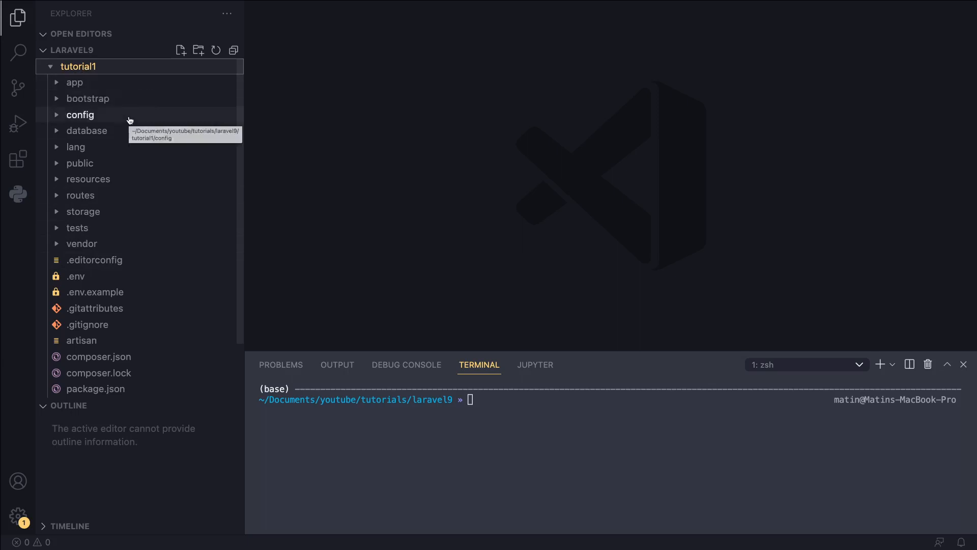
mouse_move(147, 247)
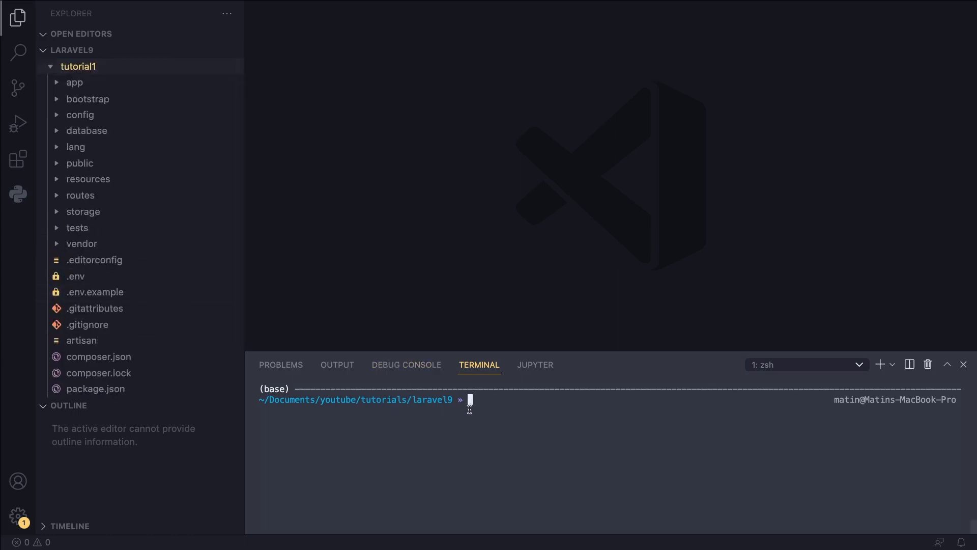
Step: Change into tutorial1 and run 'php artisan serve' to start the server on 127.0.0.1:8000
text(c)
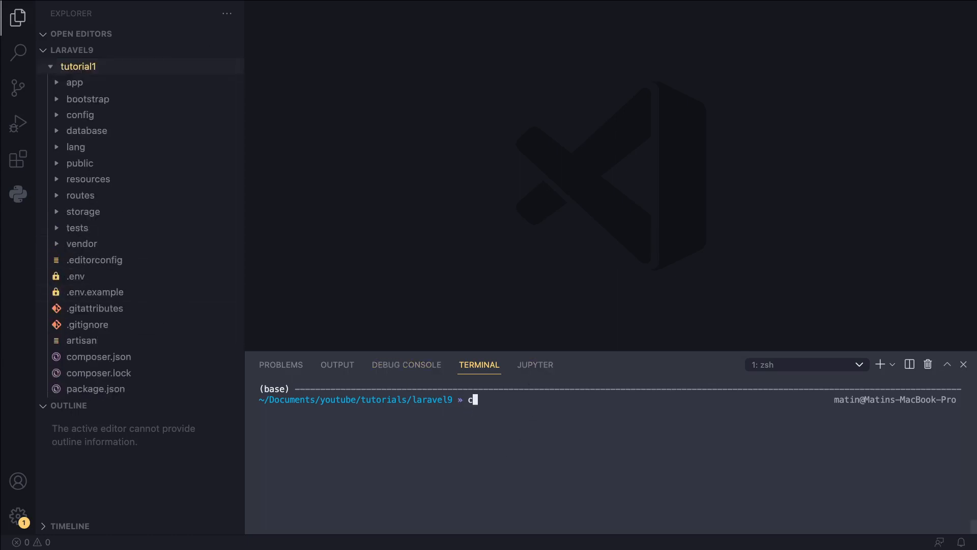
text(d)
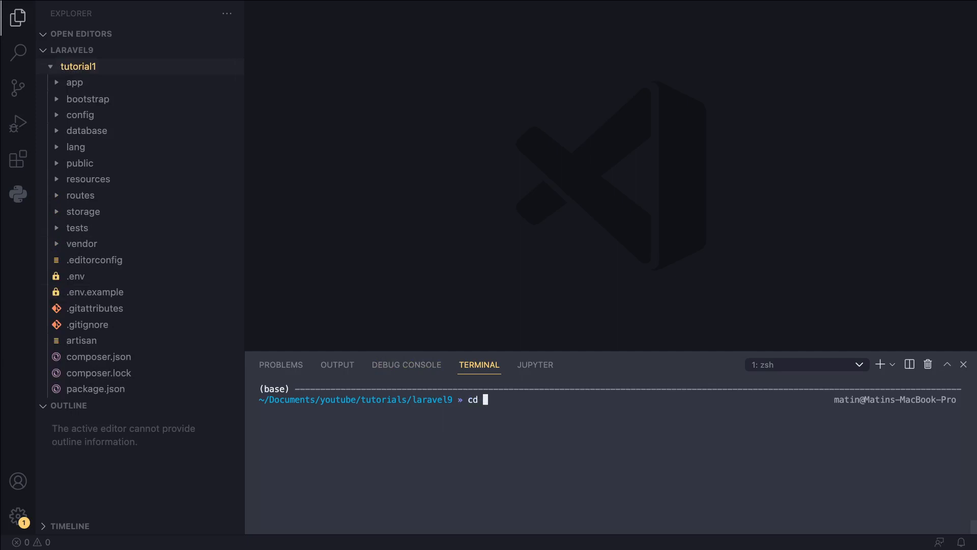
text(tuto)
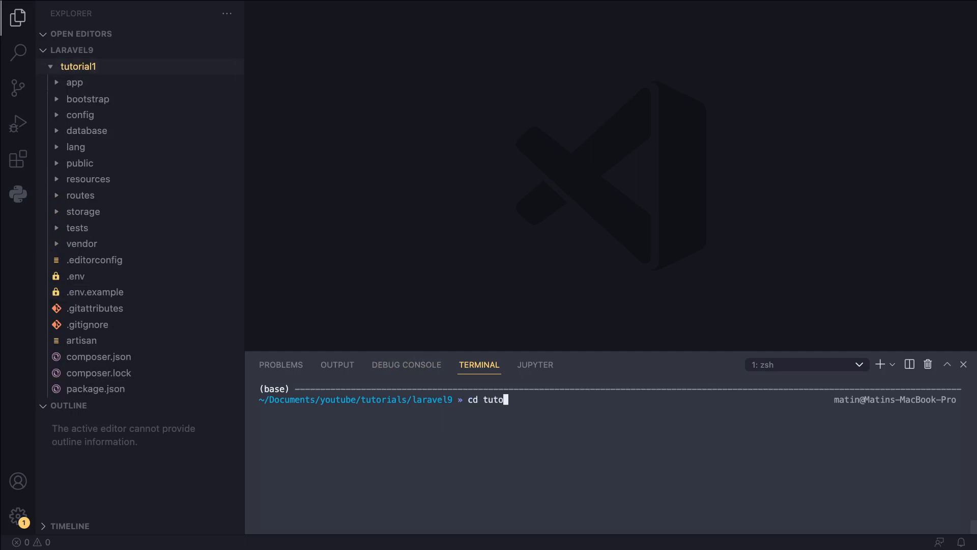
key(Tab)
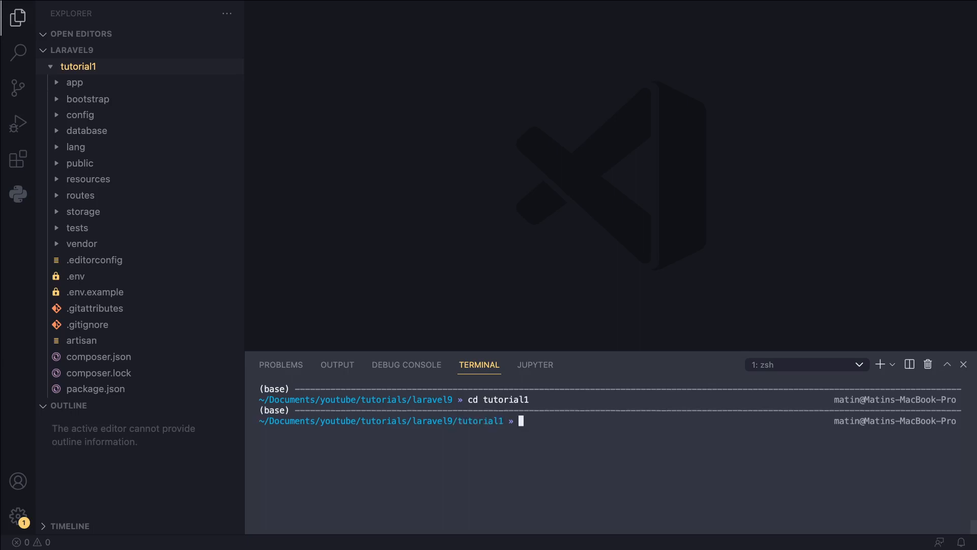
text(php ar)
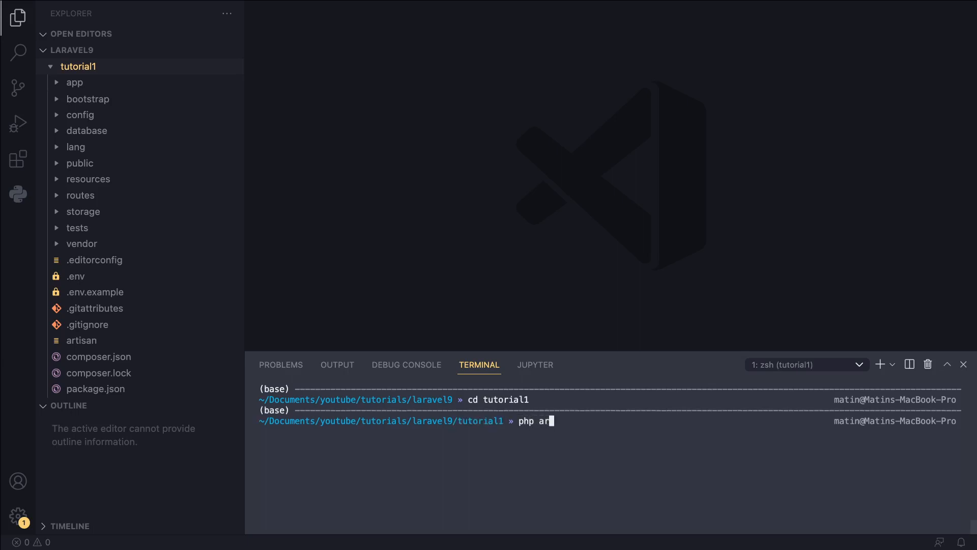
text(tisan serve)
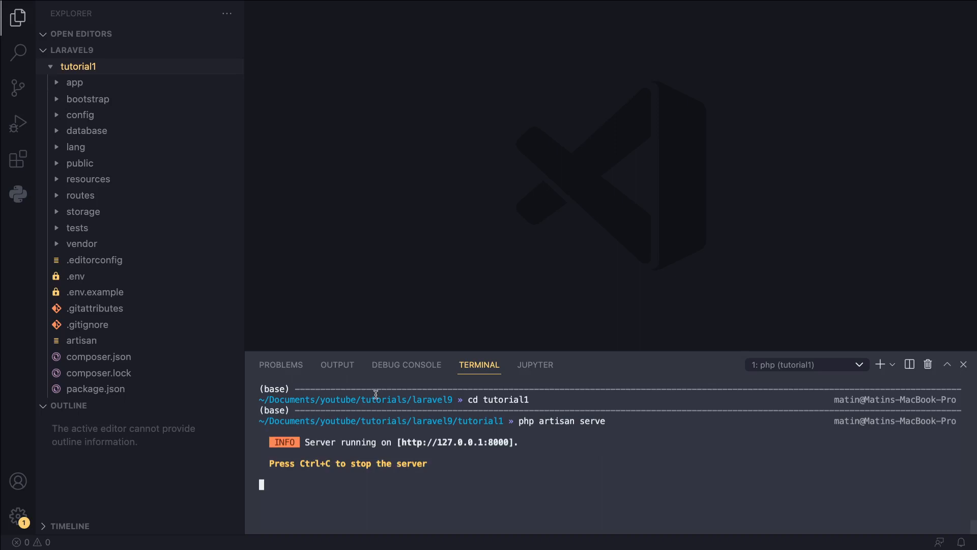
mouse_move(434, 442)
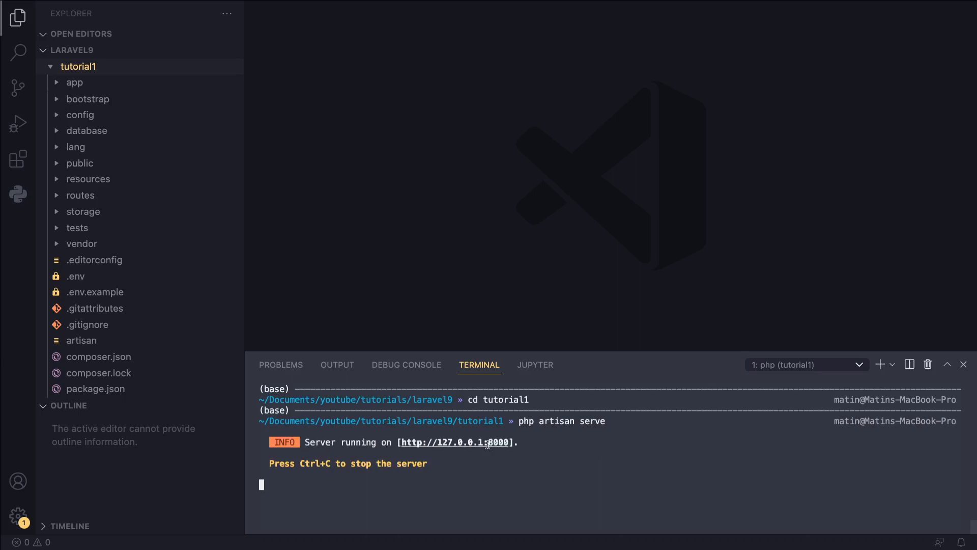
mouse_move(491, 198)
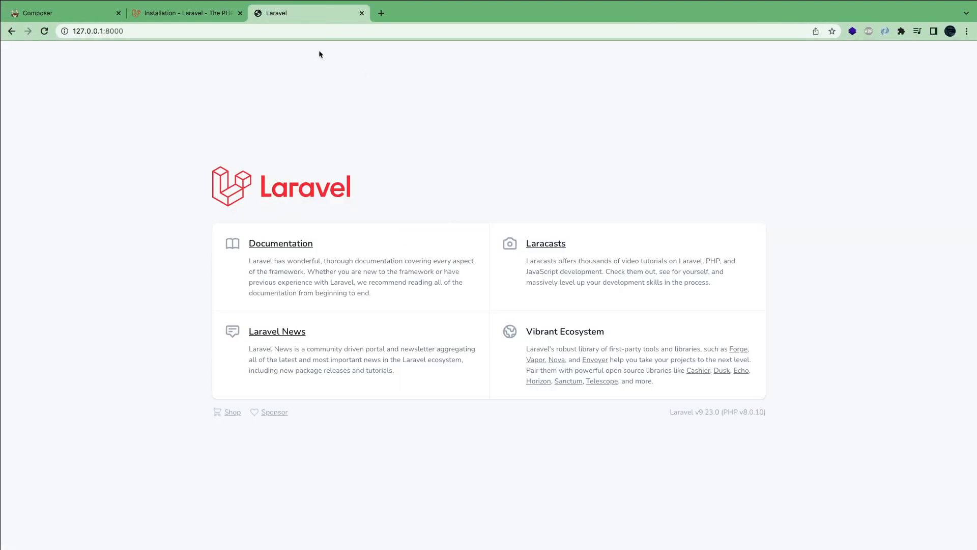
click(97, 31)
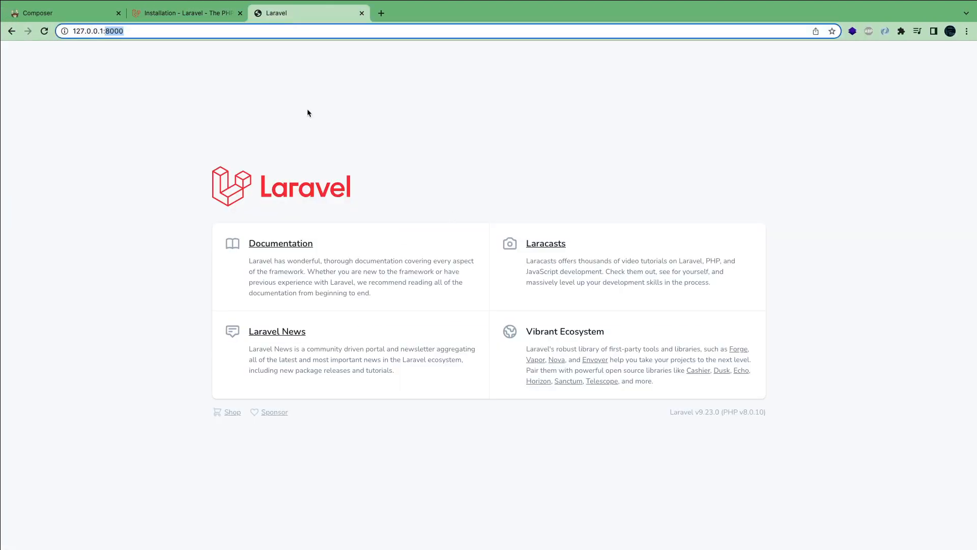
mouse_move(336, 147)
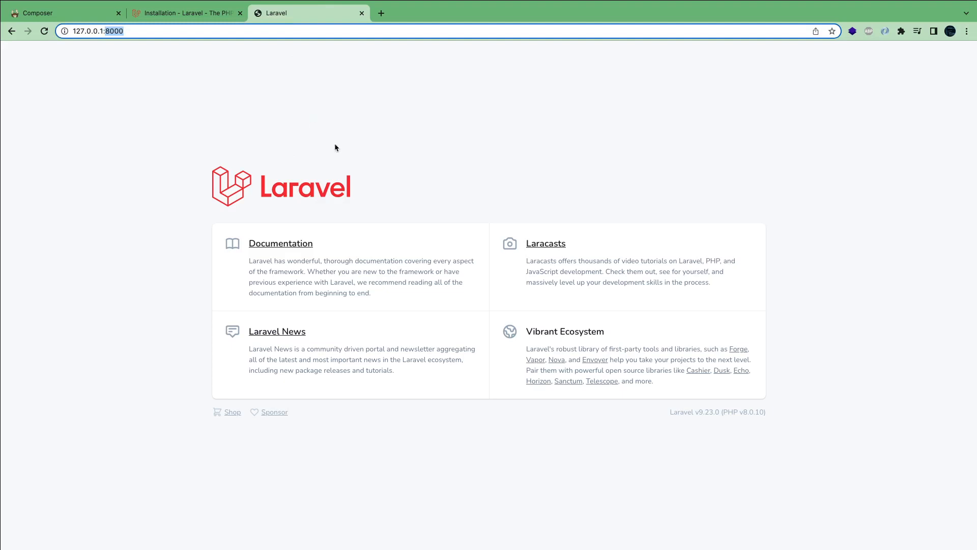
click(212, 31)
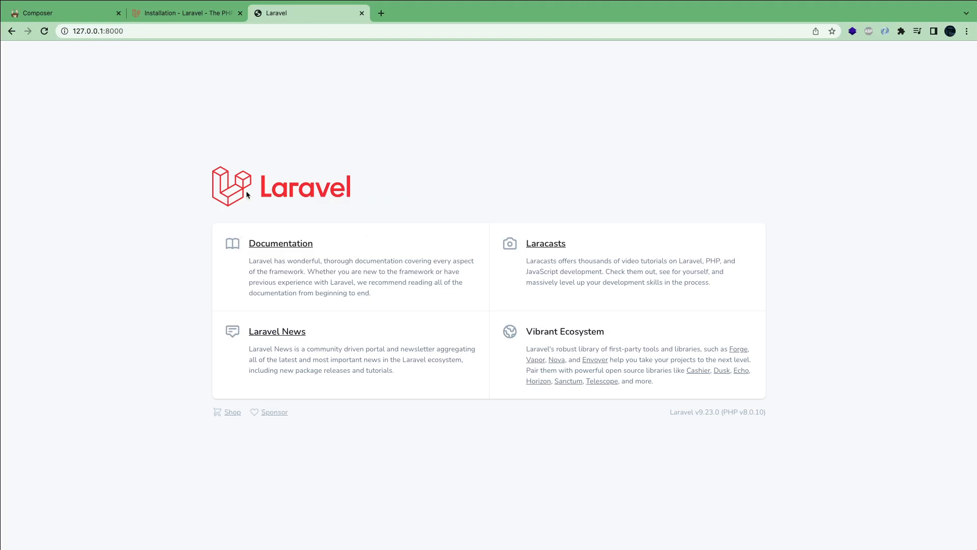
mouse_move(359, 274)
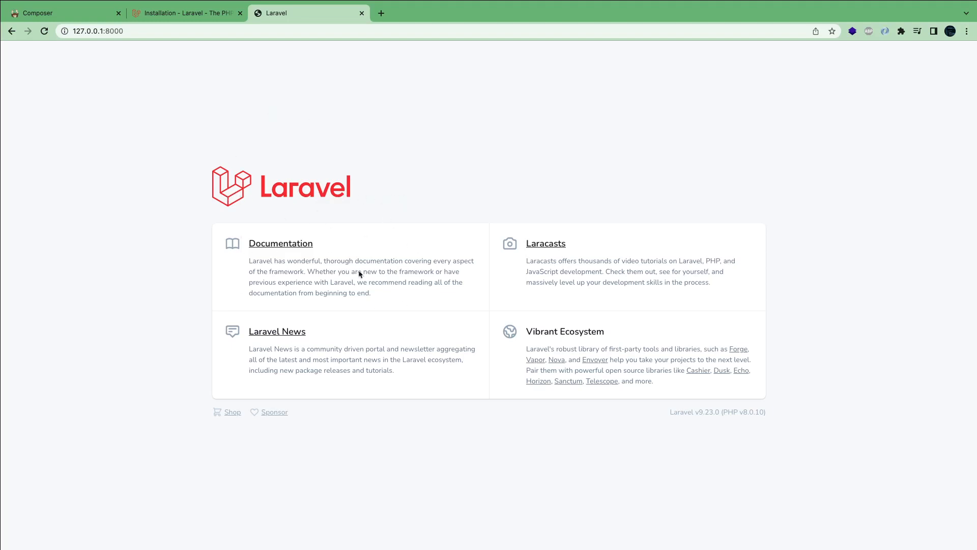
mouse_move(483, 181)
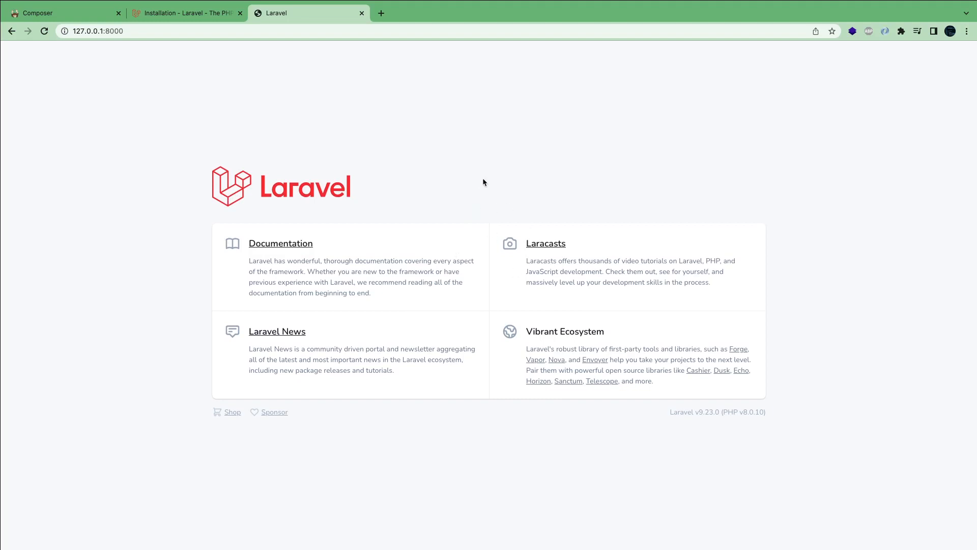
mouse_move(433, 255)
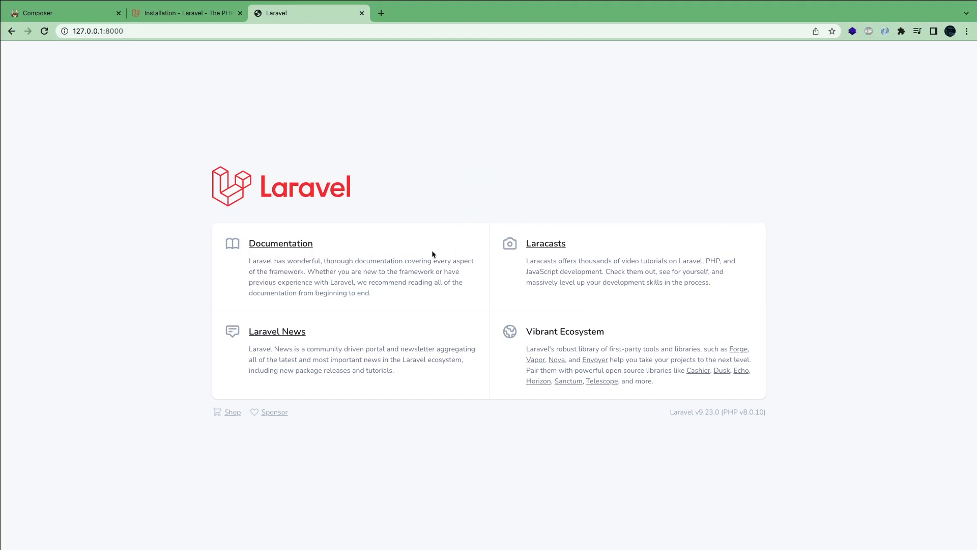
mouse_move(494, 202)
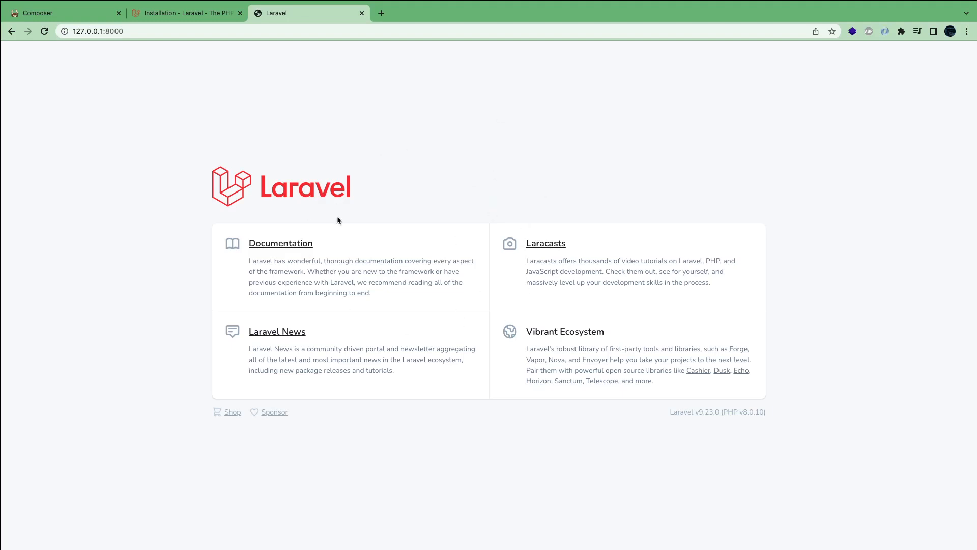
mouse_move(802, 405)
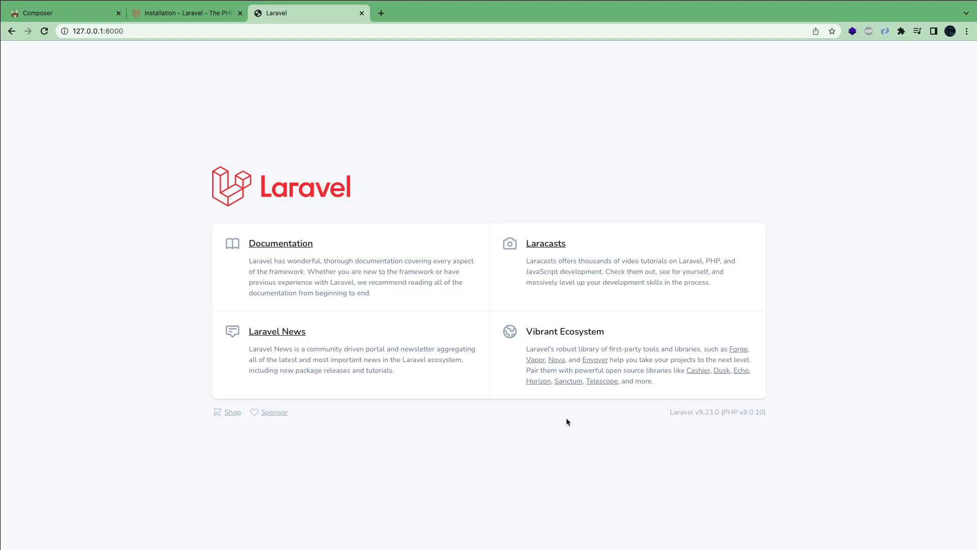
mouse_move(508, 437)
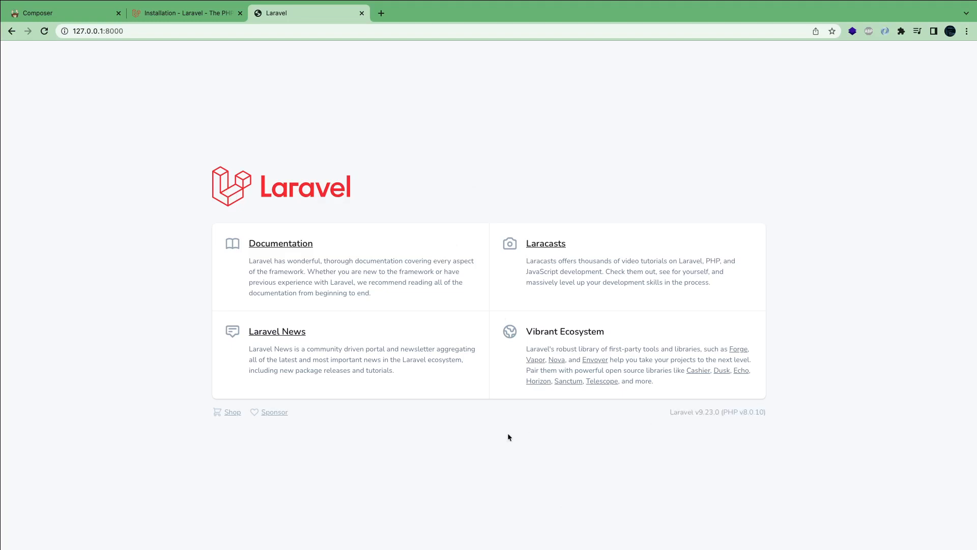